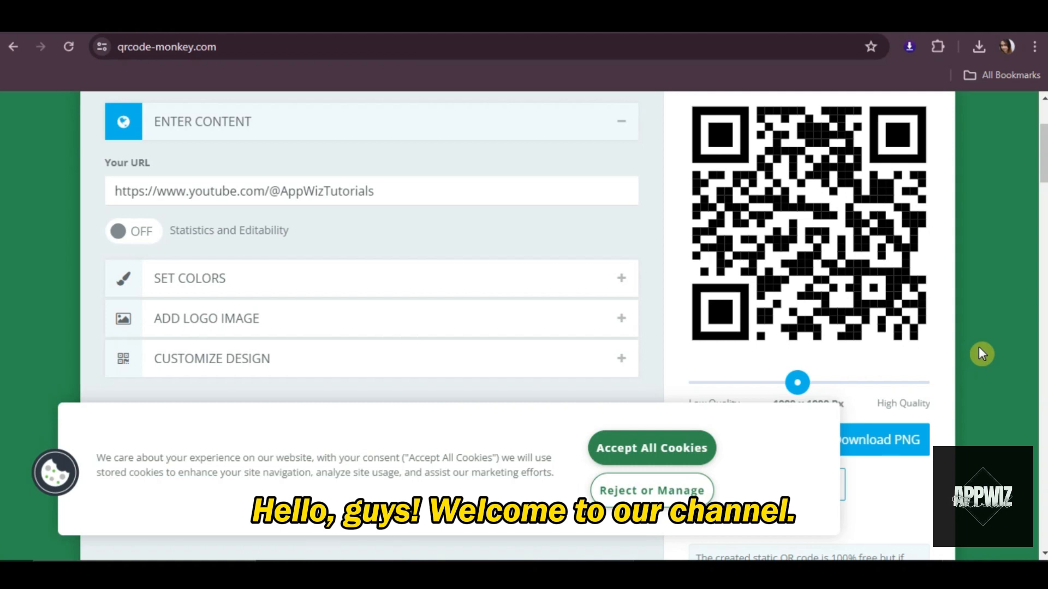
mouse_move(993, 276)
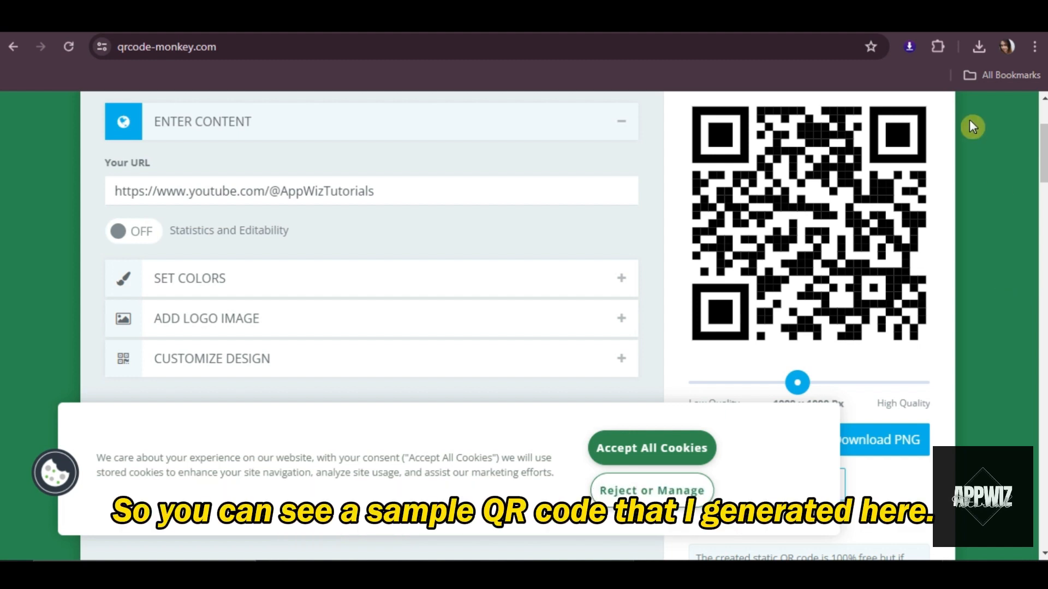
mouse_move(976, 171)
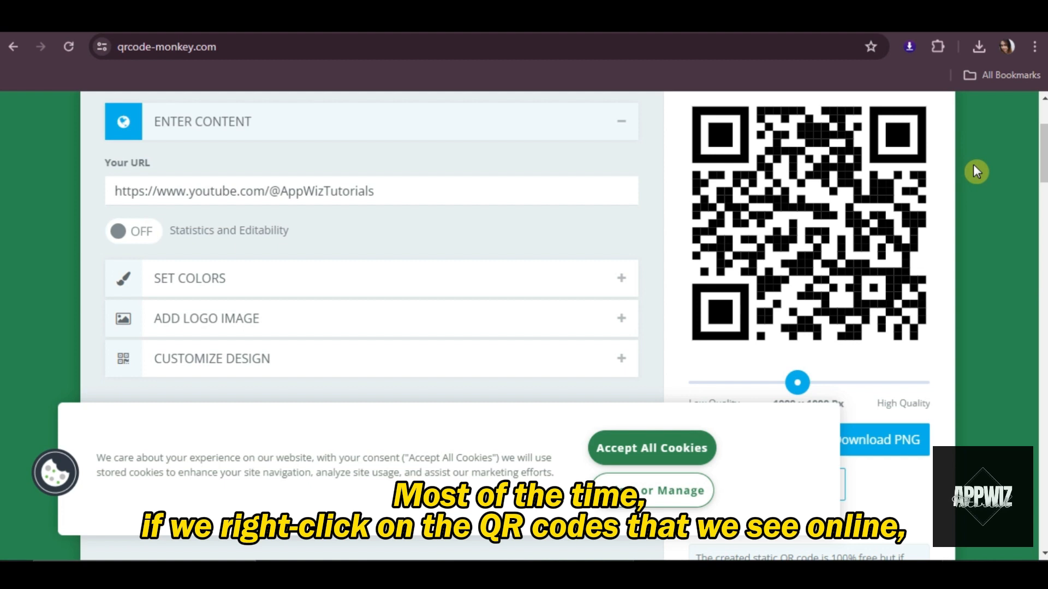
mouse_move(928, 148)
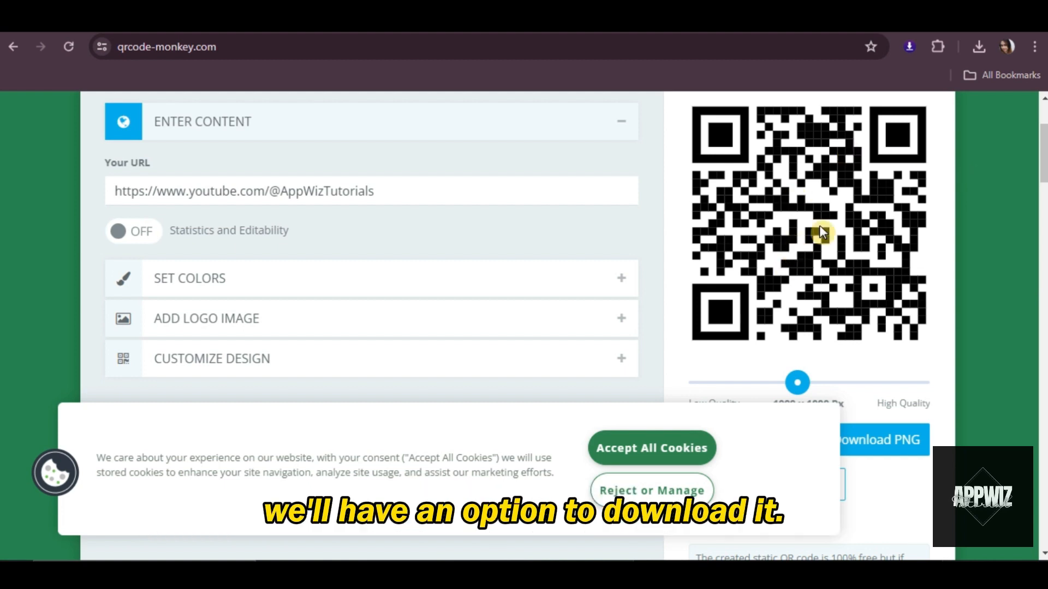
Save the generated QR code image via Save image as into the Downloads folder
right_click(819, 204)
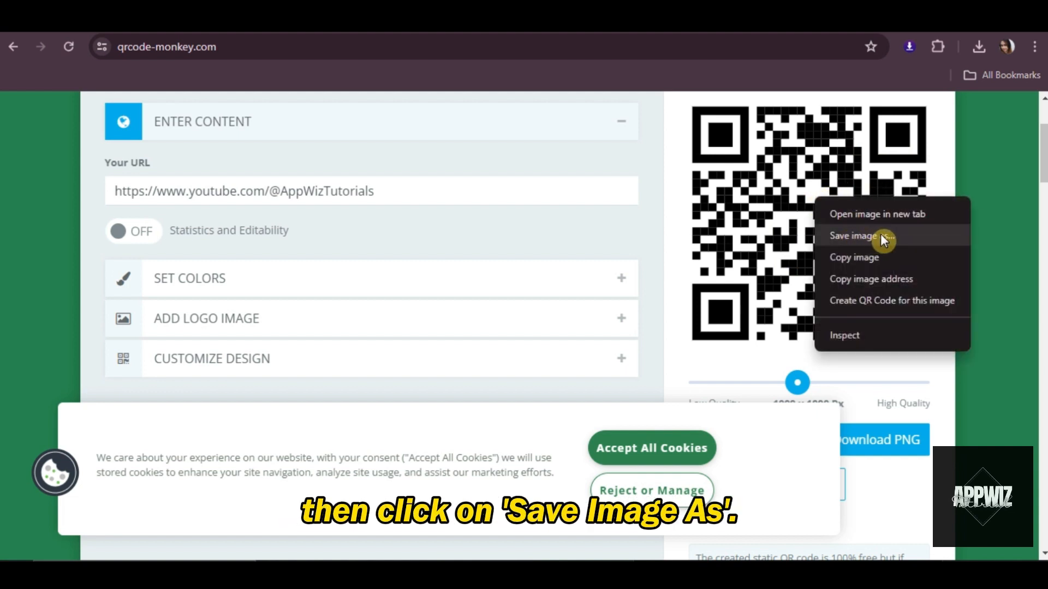
left_click(853, 236)
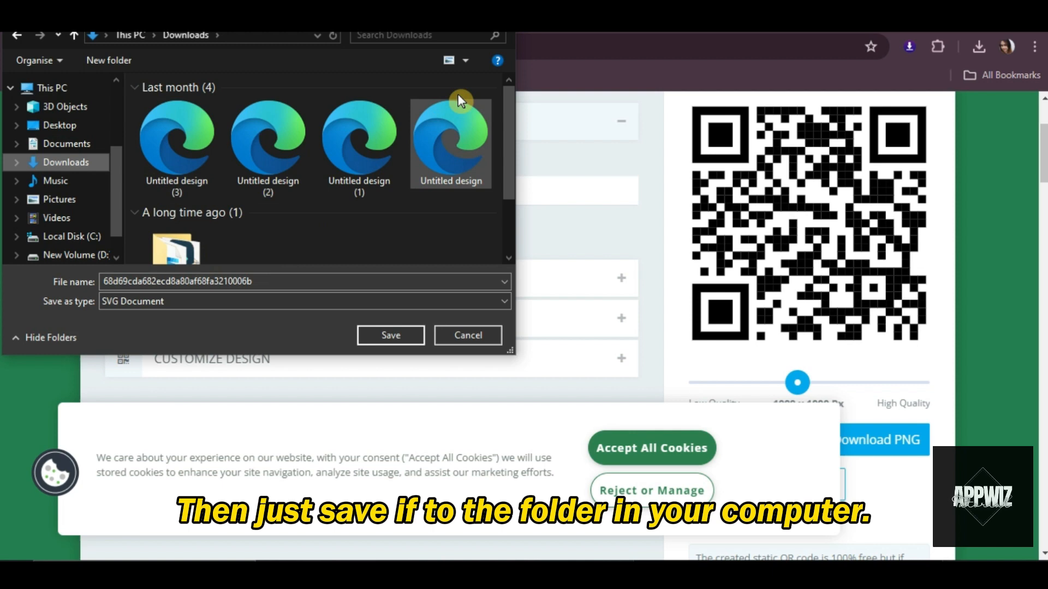
left_click(390, 335)
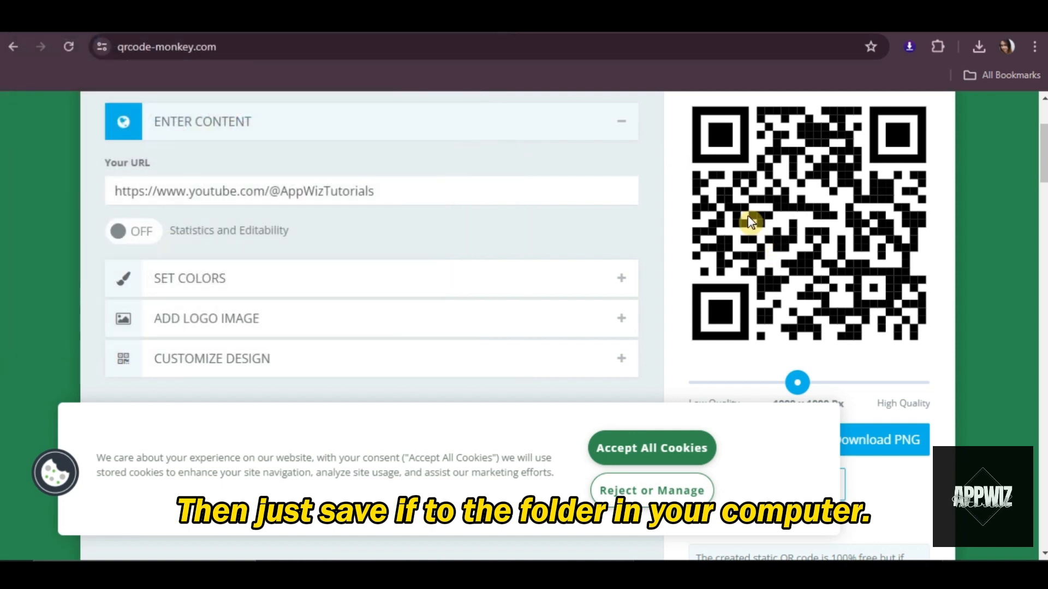
mouse_move(806, 227)
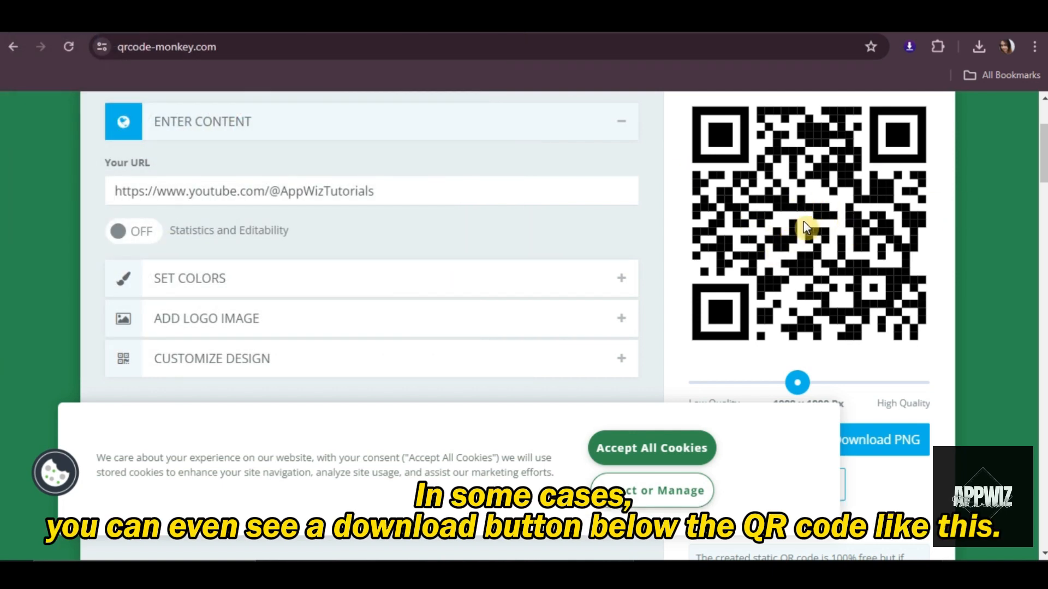
mouse_move(1008, 272)
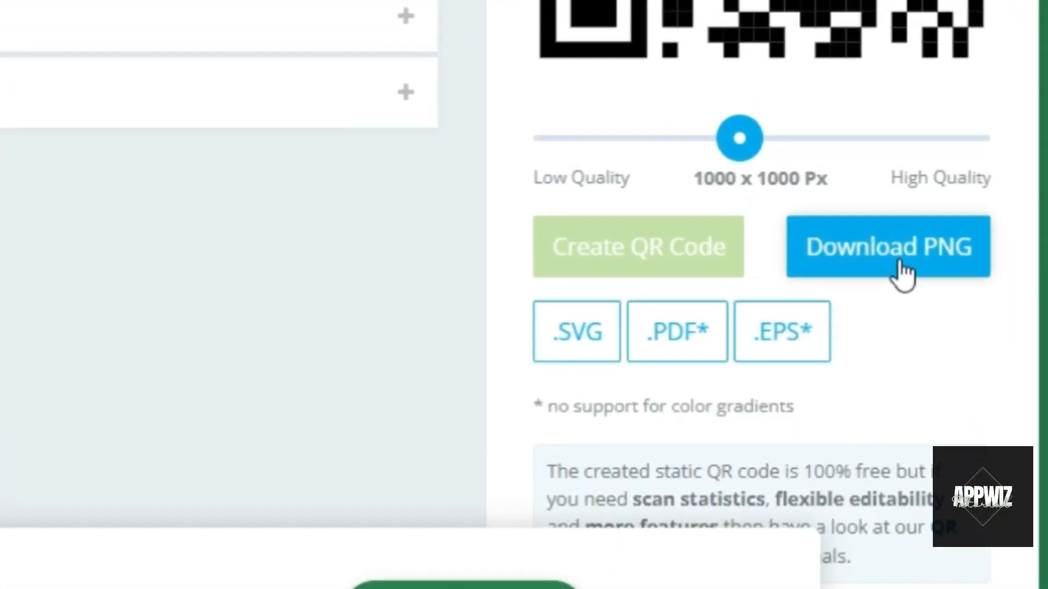
Download the QR code as a 1000 x 1000 px PNG
left_click(888, 246)
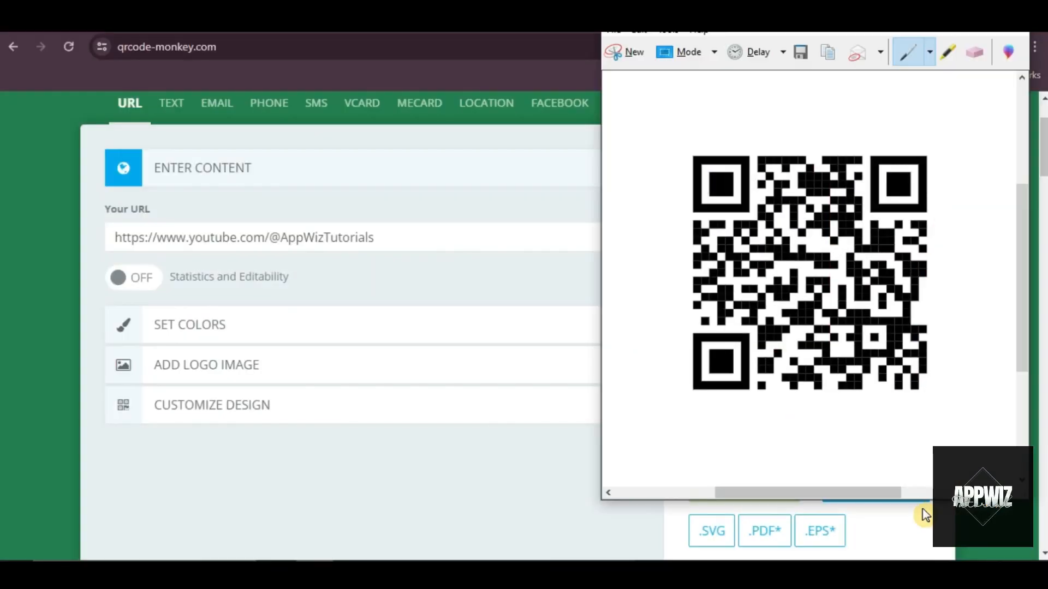
Save the captured QR code snip as a PNG file in Downloads via Save As
left_click(599, 138)
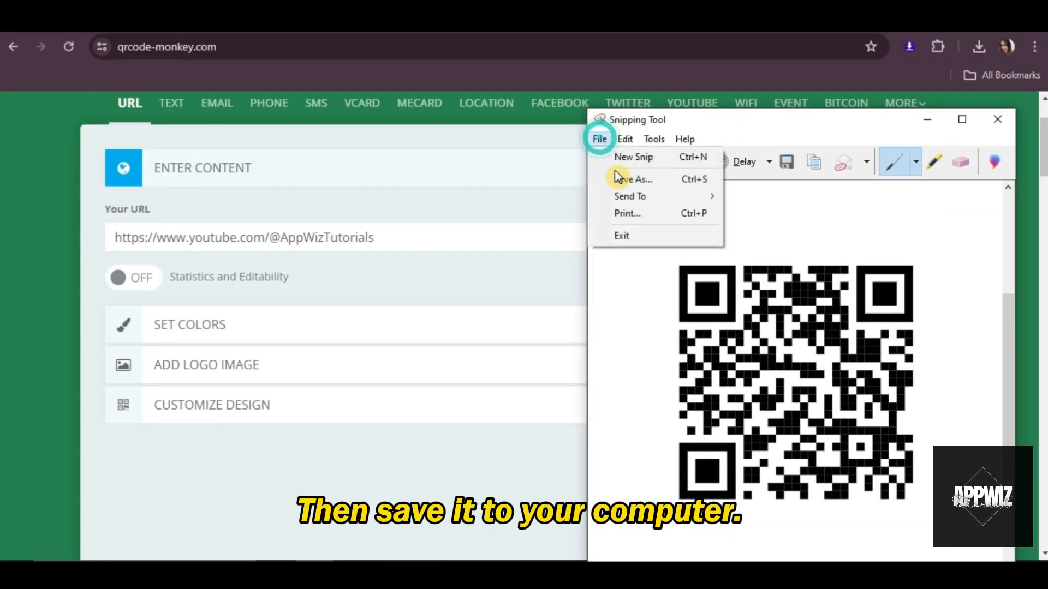
left_click(632, 179)
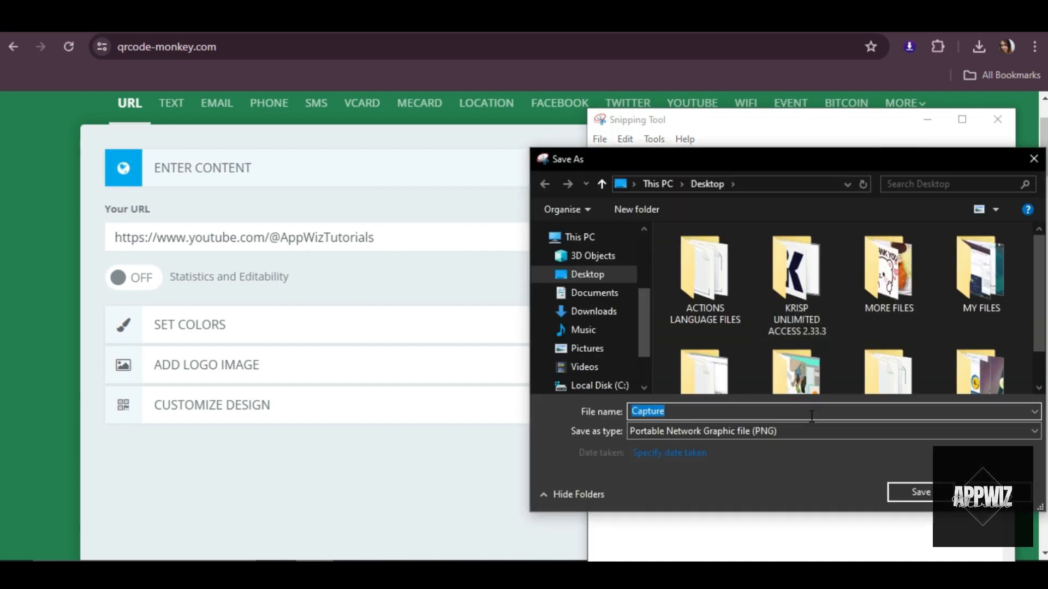
left_click(593, 311)
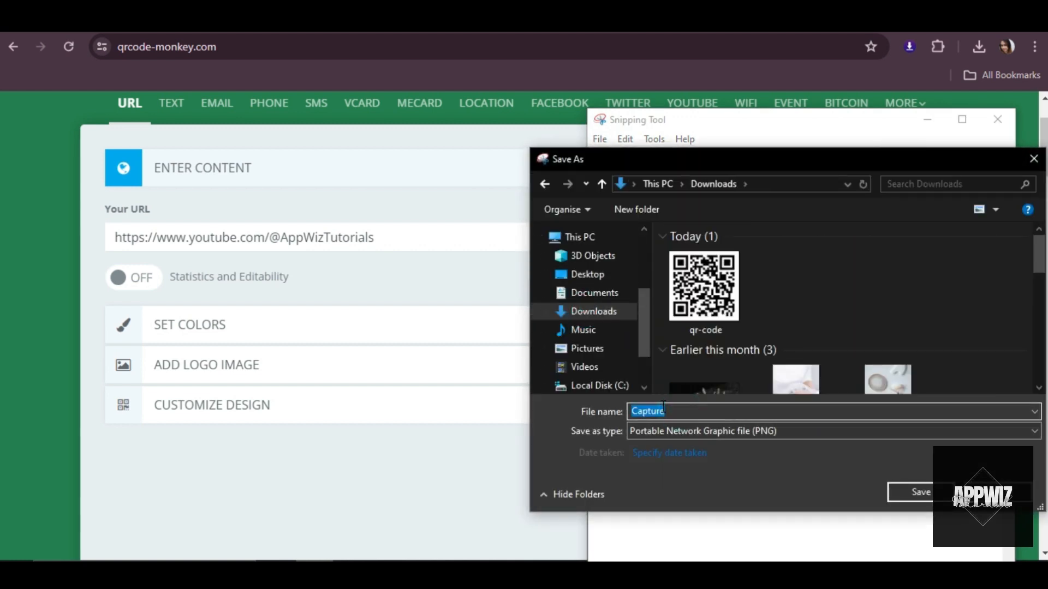
left_click(920, 493)
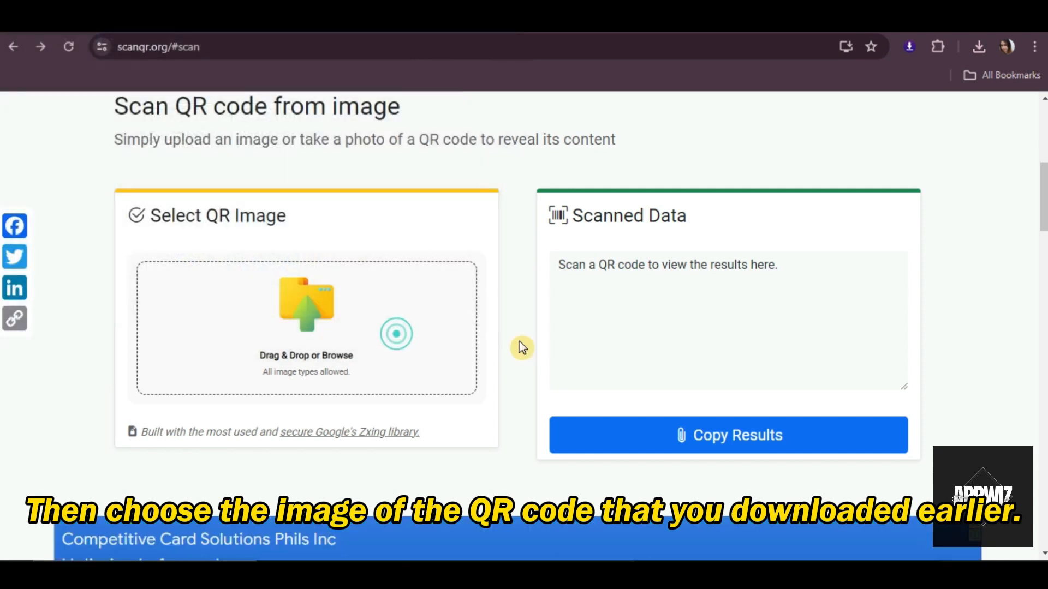
Upload the saved QR code image so Scanned Data shows the YouTube URL, then copy the result
left_click(305, 327)
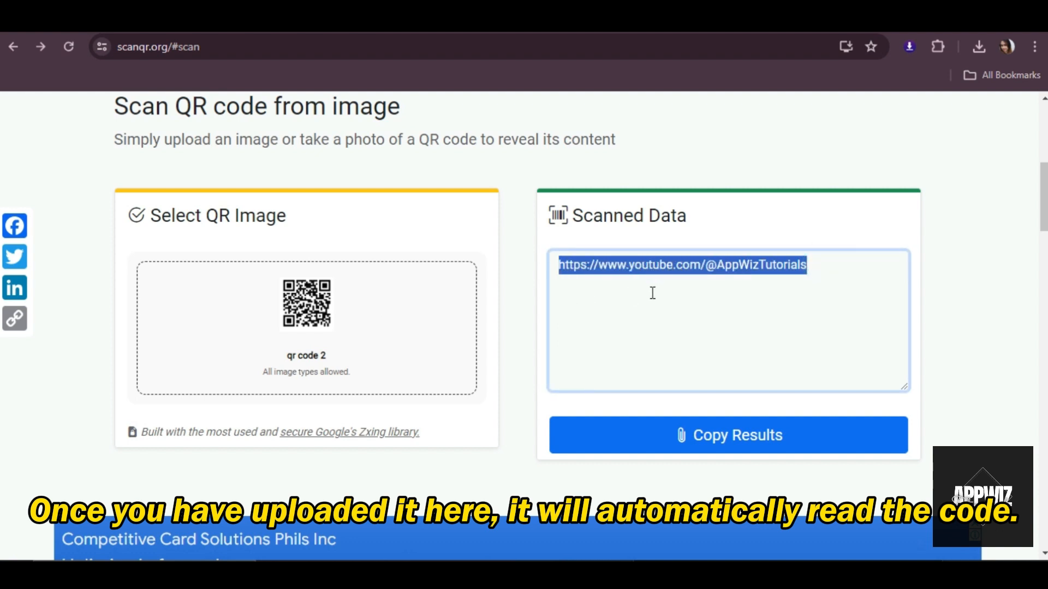
left_click(728, 436)
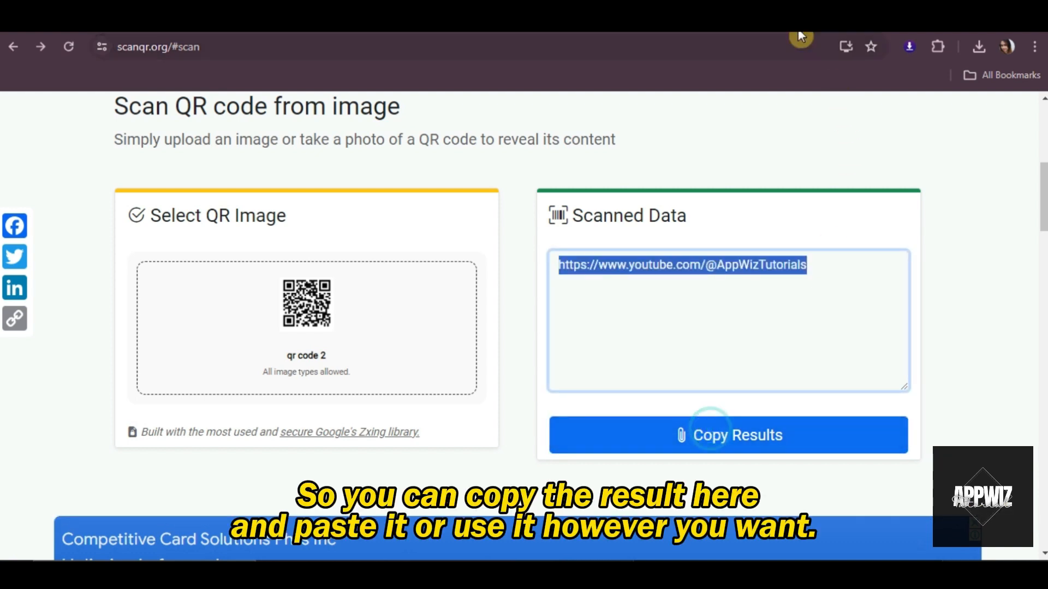